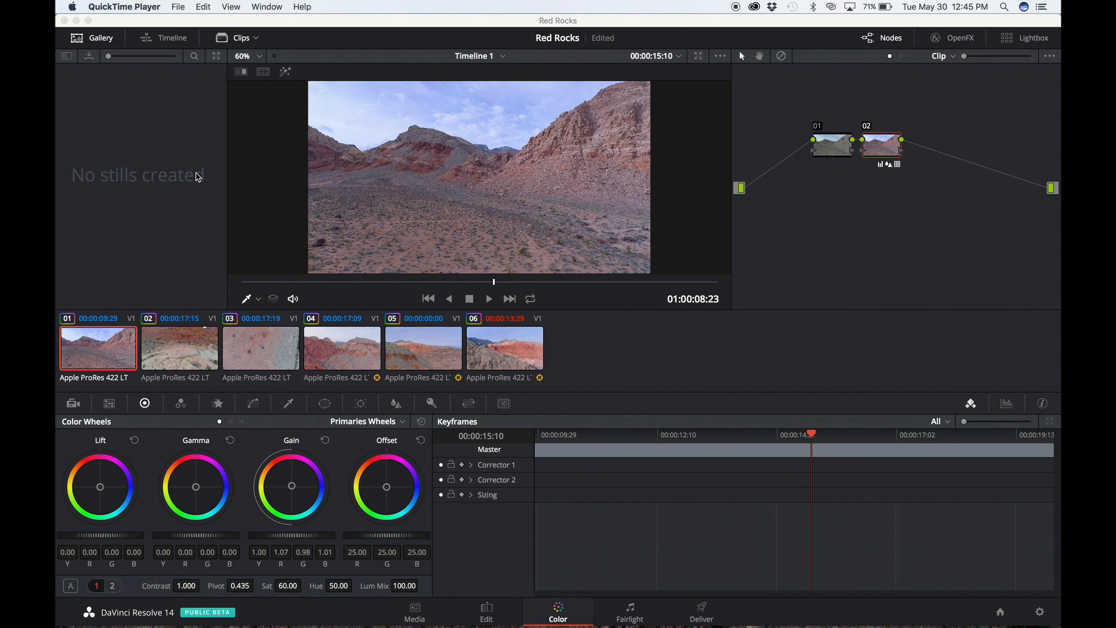
pyautogui.moveTo(500, 72)
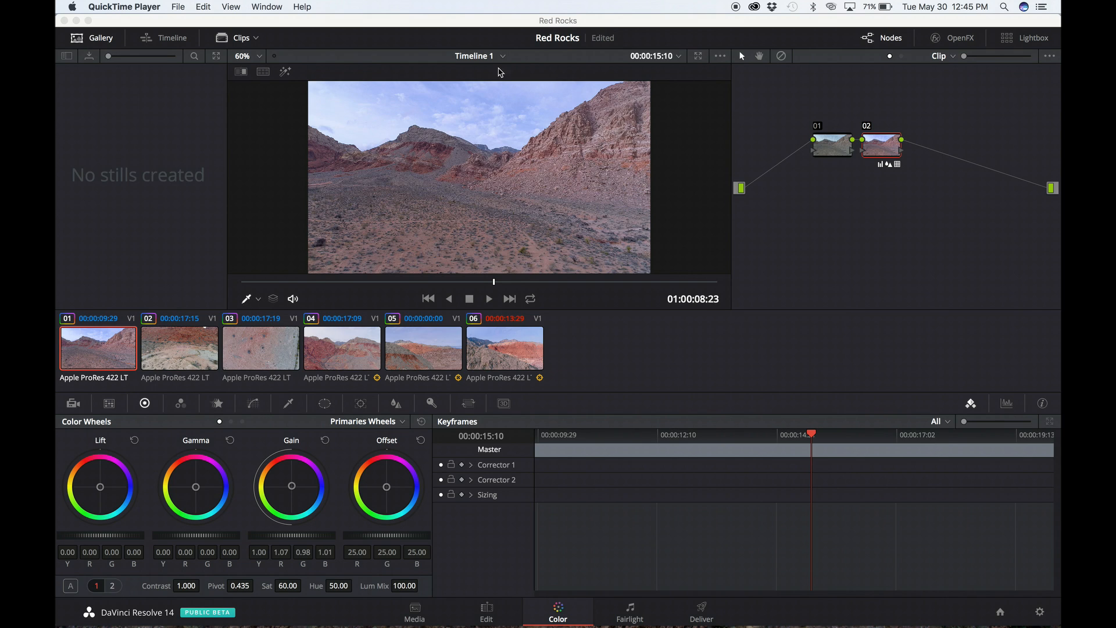
pyautogui.moveTo(361, 112)
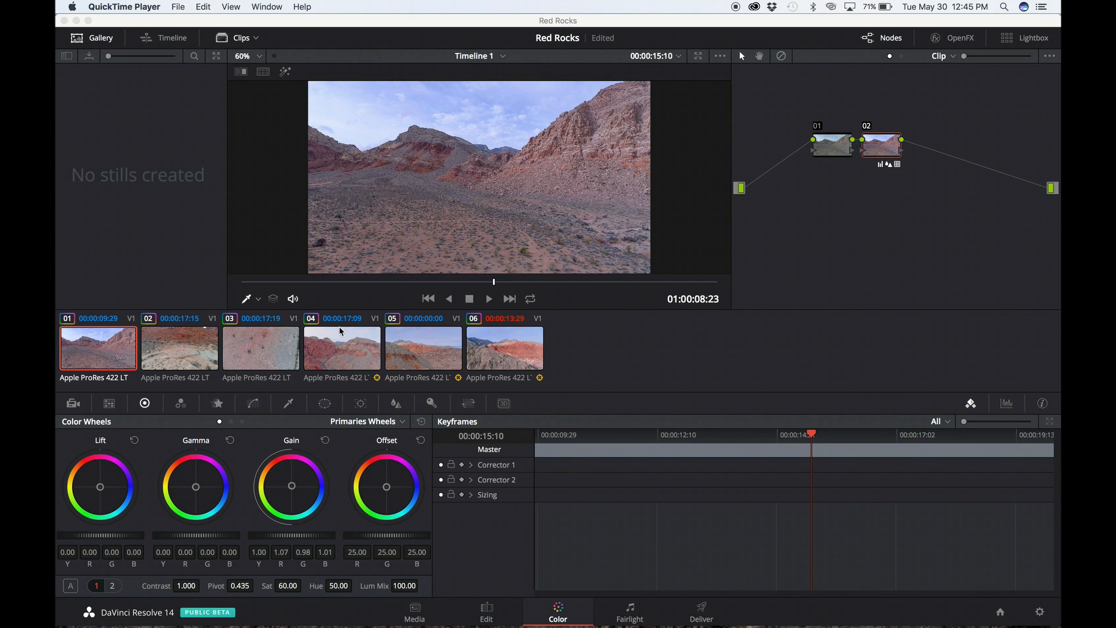
# Bring up clip 04, the red canyon, and reset the new node's Gain to neutral
pyautogui.click(342, 348)
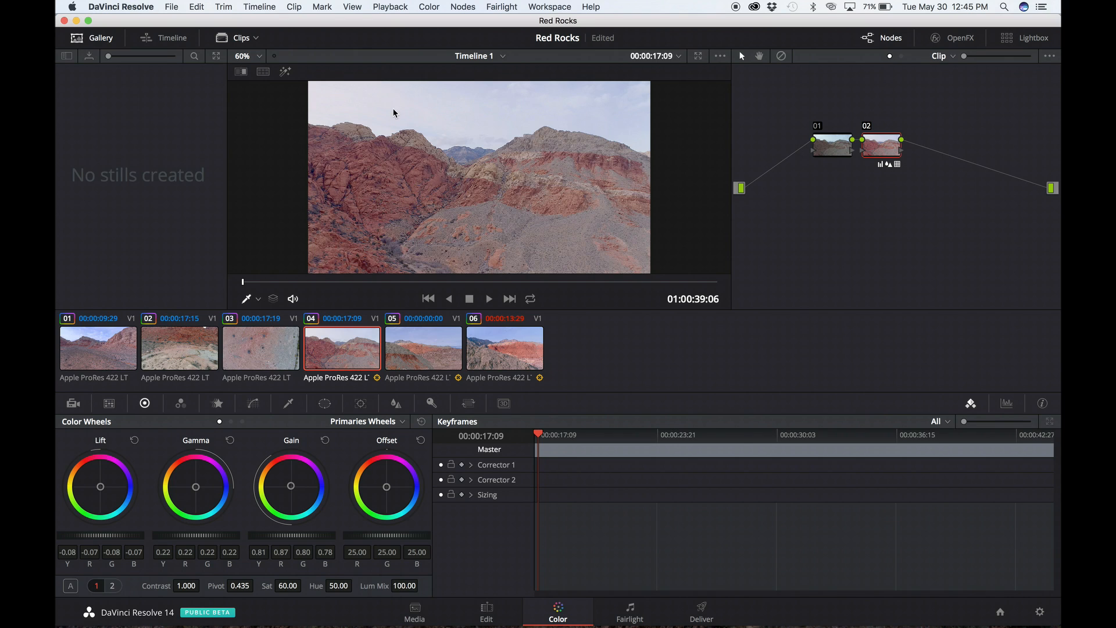
pyautogui.moveTo(502, 107)
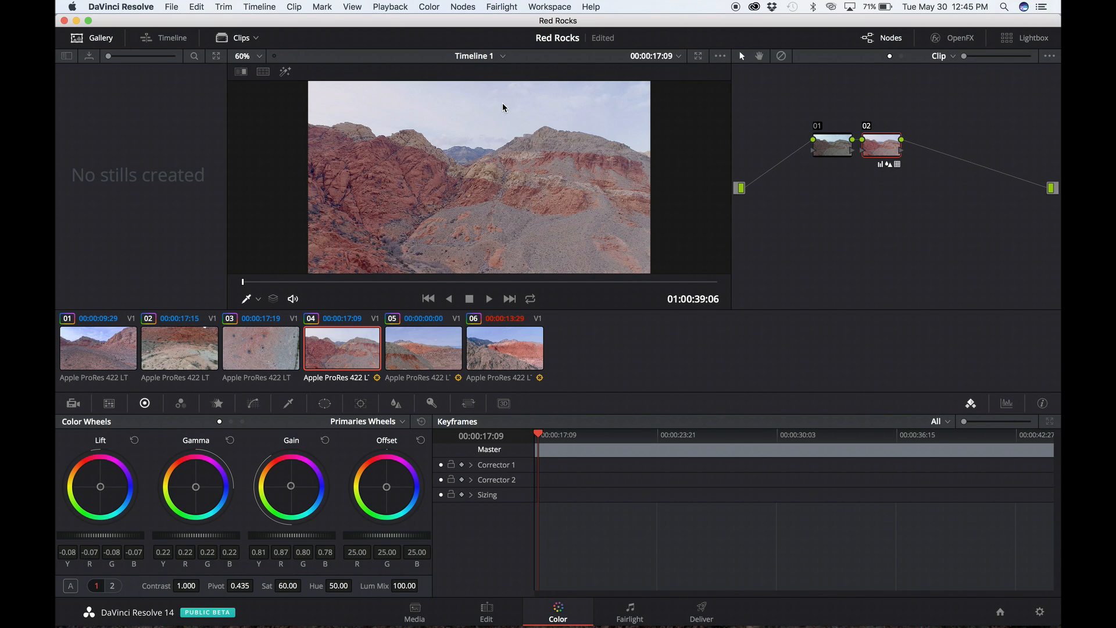
pyautogui.moveTo(471, 123)
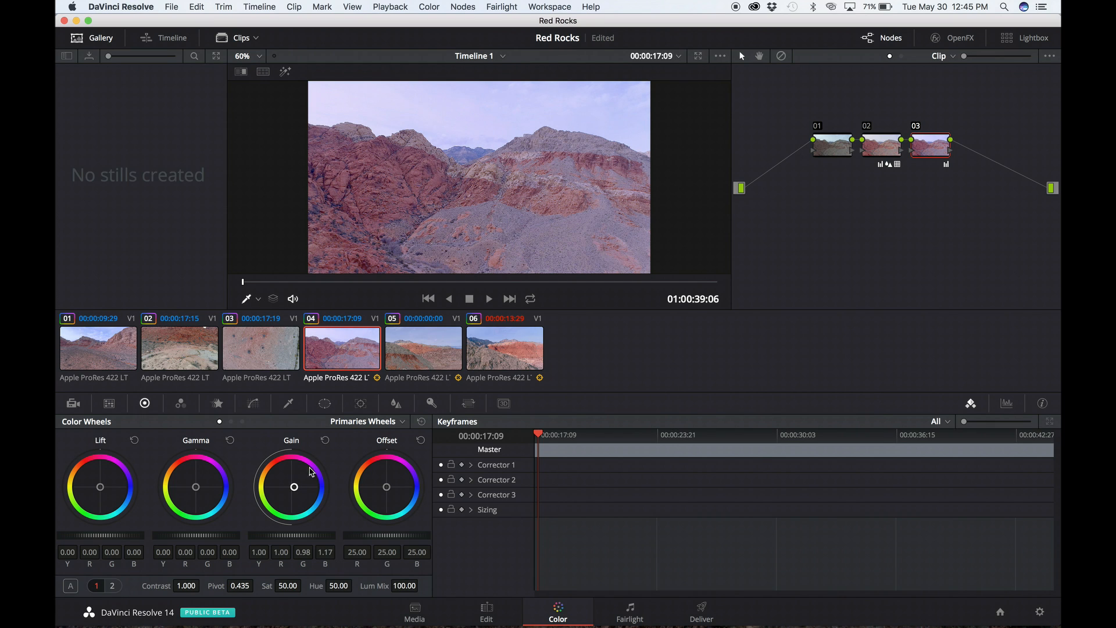
pyautogui.click(325, 439)
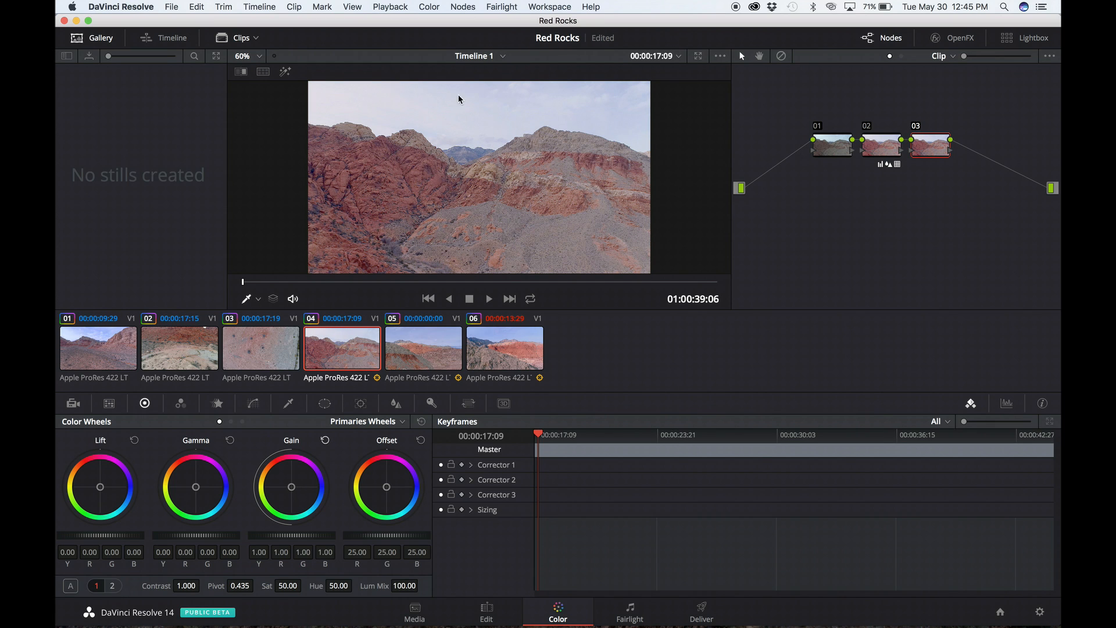
pyautogui.moveTo(490, 129)
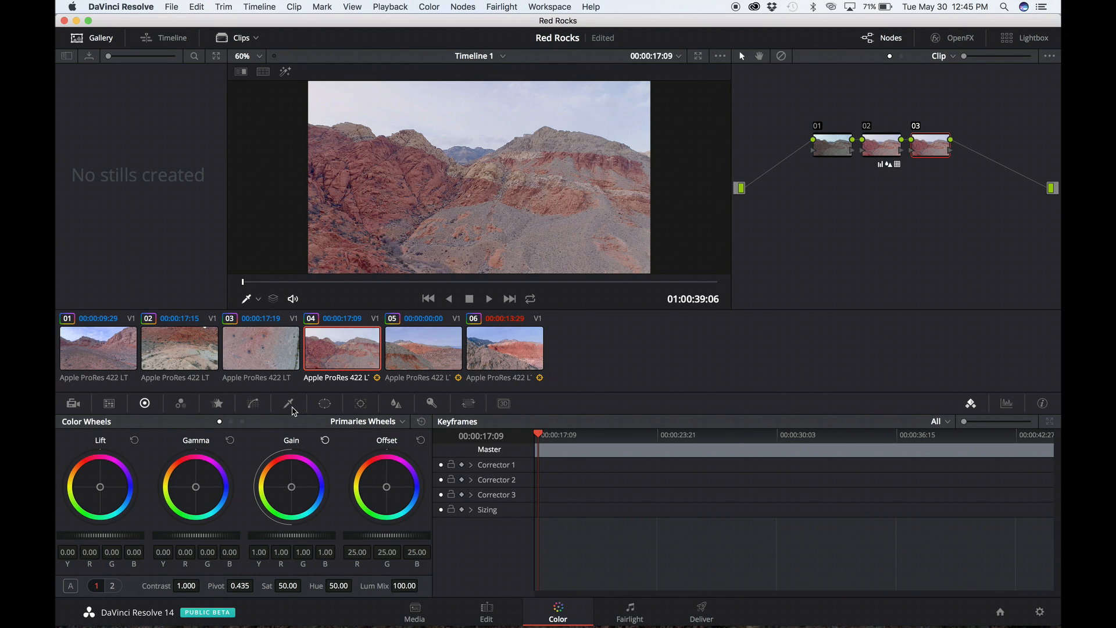
# Bring up the Qualifier controls on the third node to select the sky
pyautogui.click(289, 403)
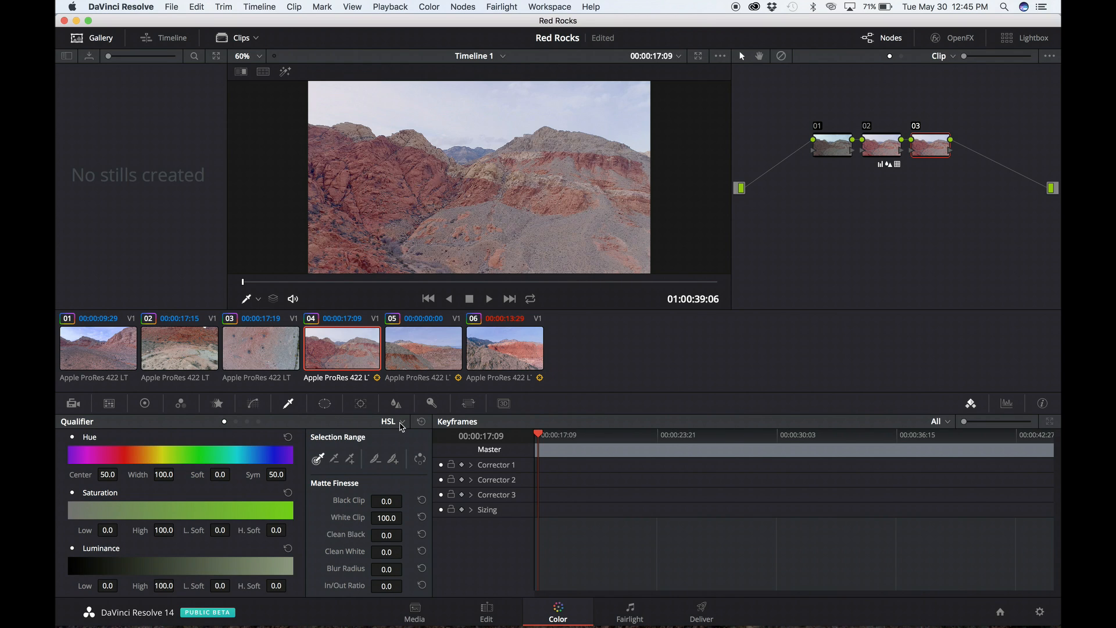
pyautogui.moveTo(316, 467)
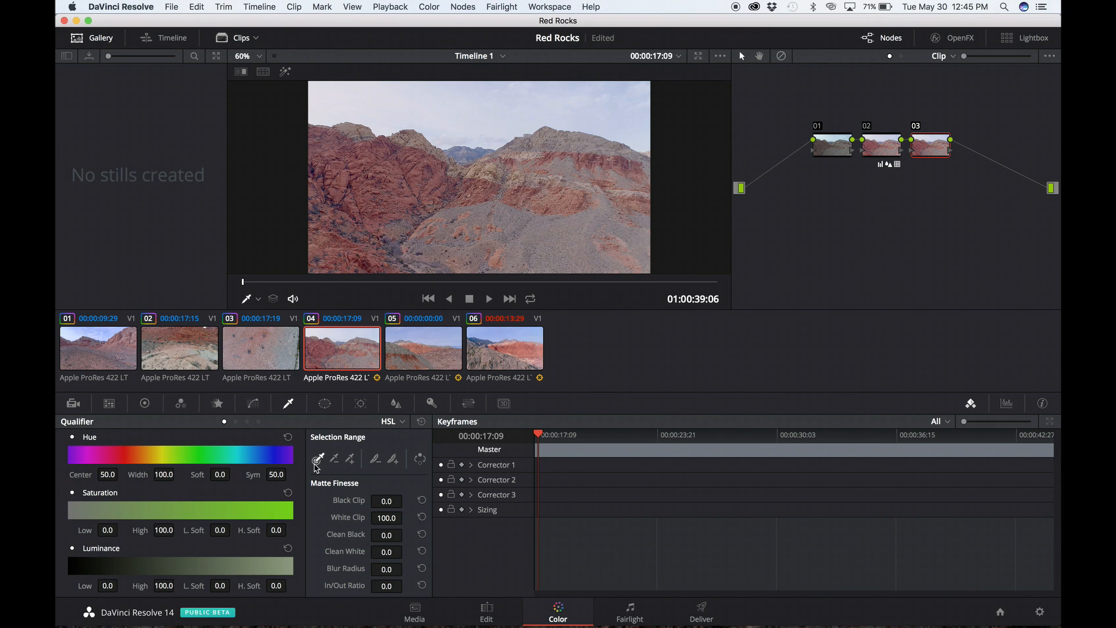
pyautogui.moveTo(318, 466)
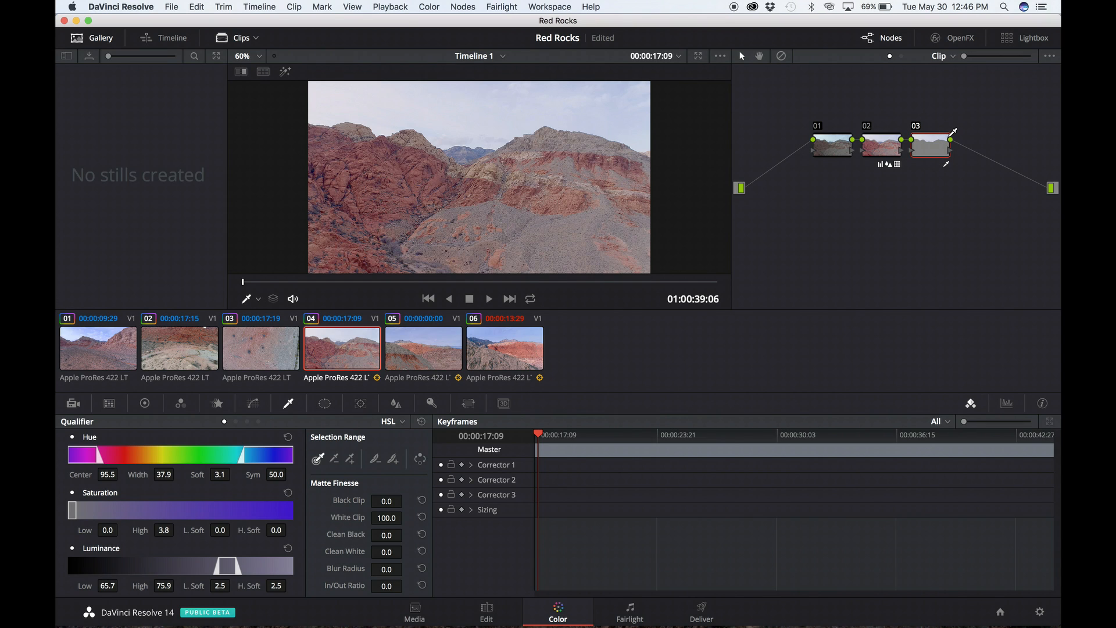
pyautogui.moveTo(358, 386)
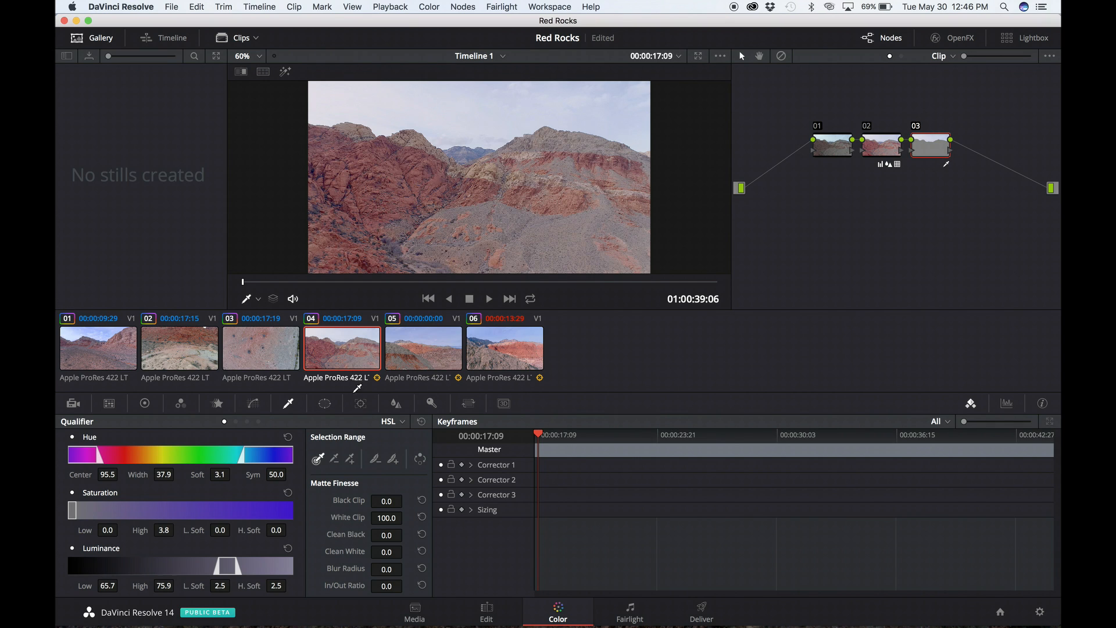
# Return to the Color Wheels to push the qualified sky's Gain toward blue
pyautogui.click(144, 403)
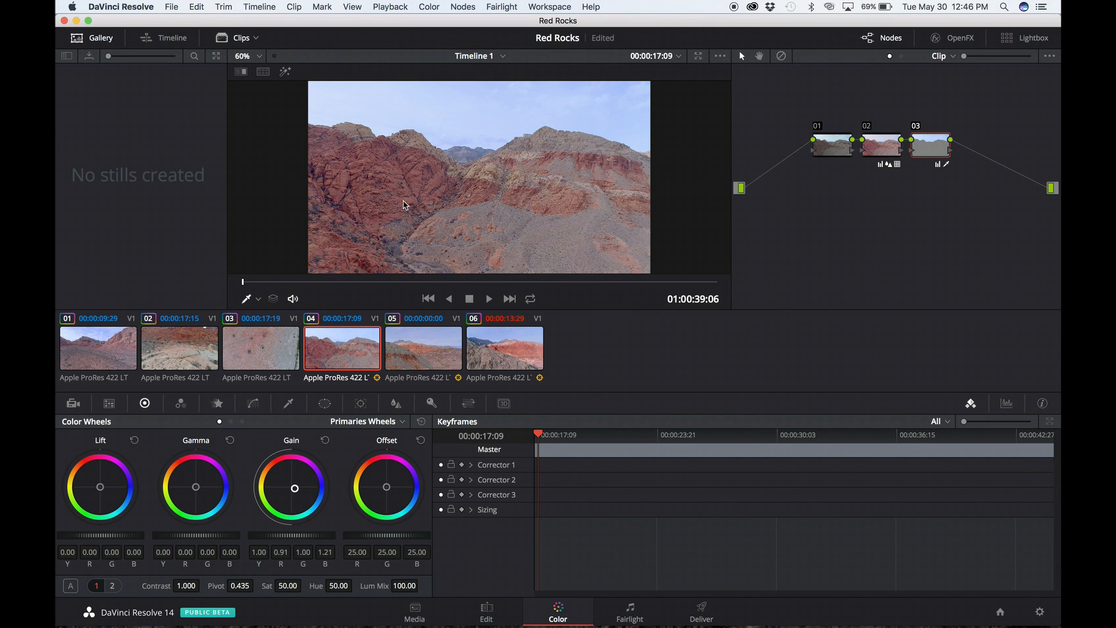
pyautogui.moveTo(406, 191)
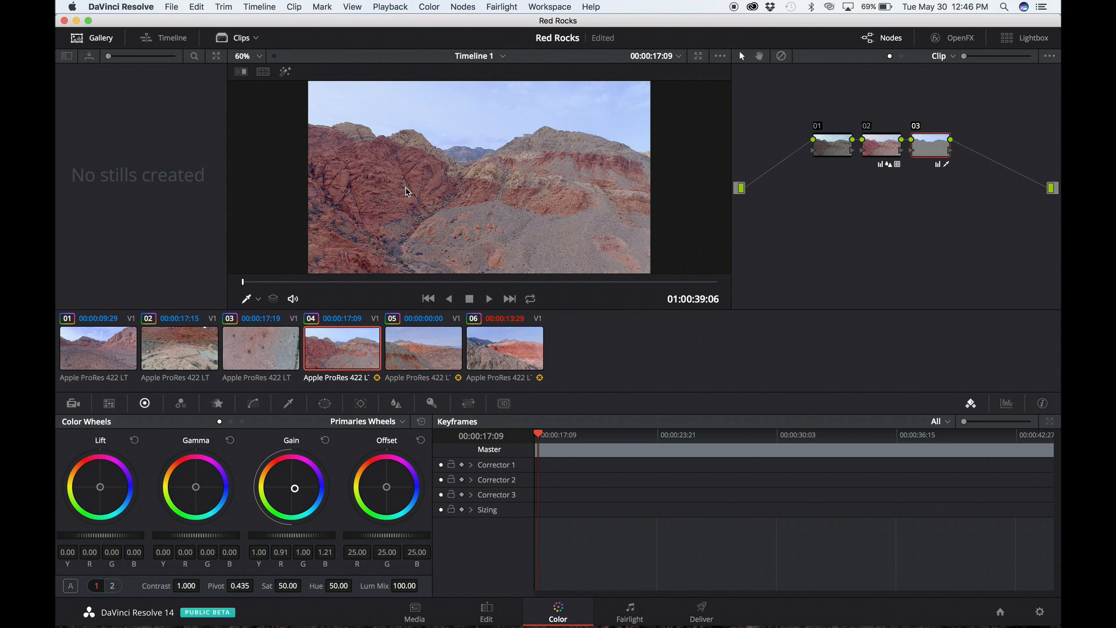
pyautogui.moveTo(637, 232)
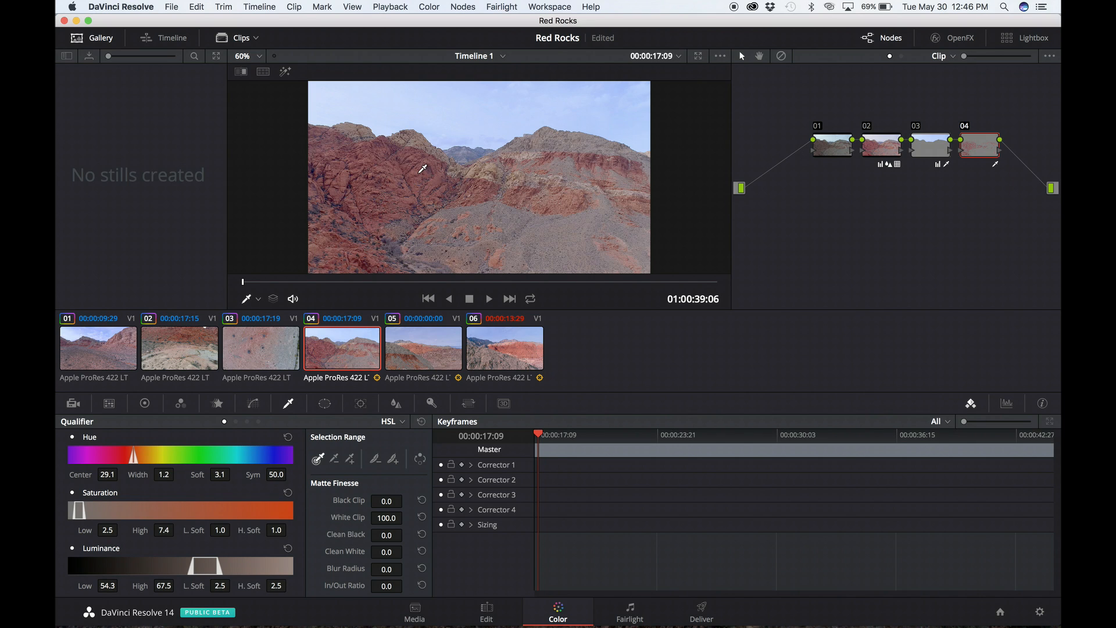
pyautogui.moveTo(991, 139)
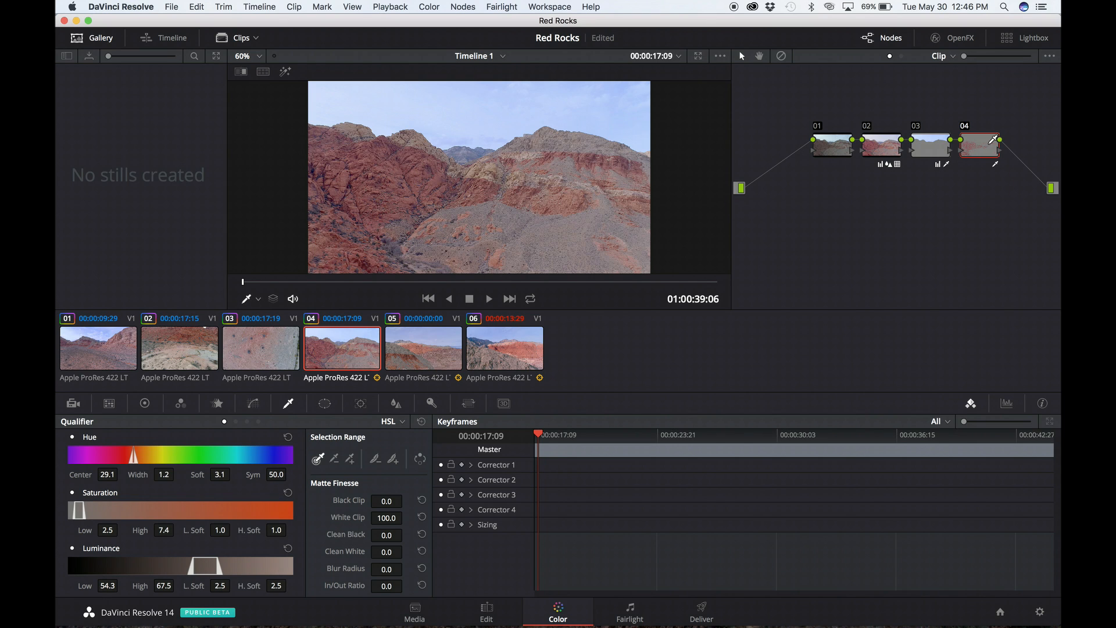
pyautogui.moveTo(979, 170)
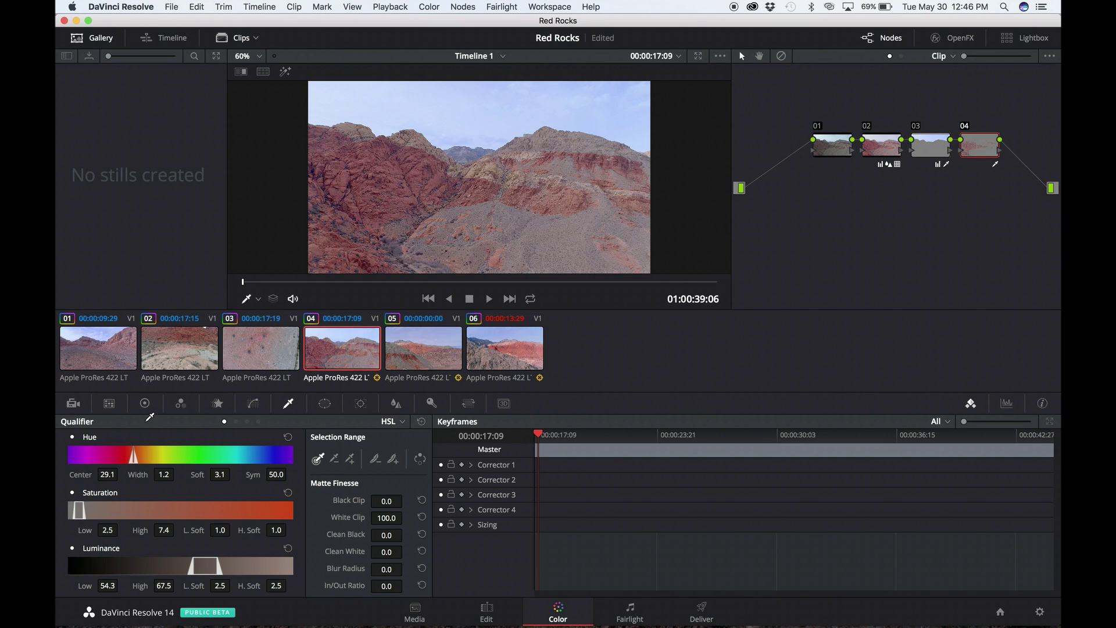
# Return to the Color Wheels to warm and saturate the qualified red rocks
pyautogui.click(144, 404)
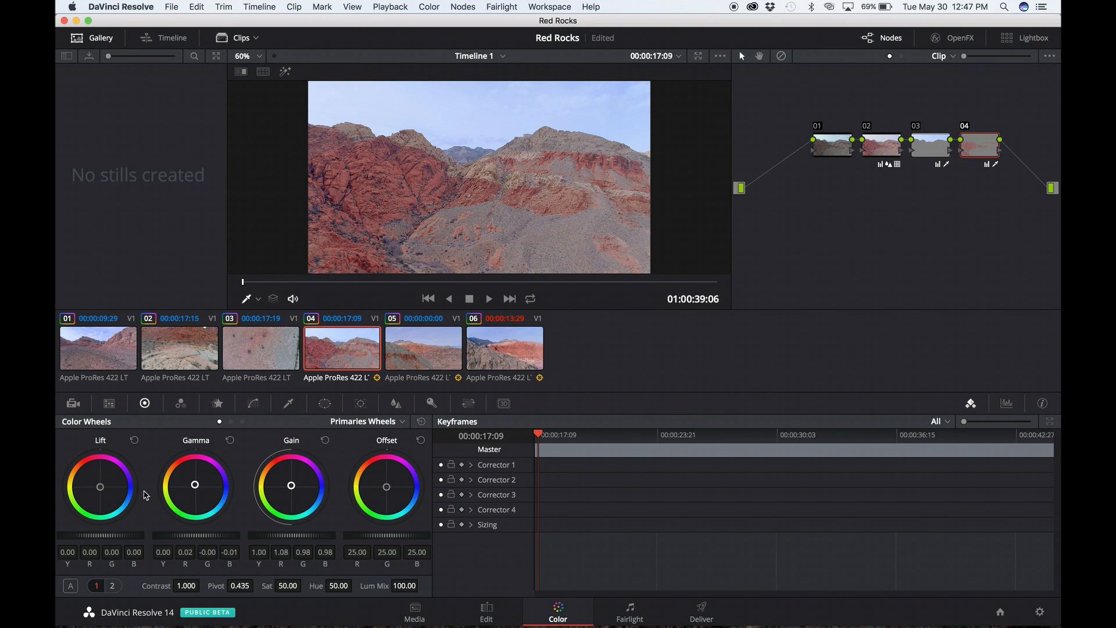
pyautogui.moveTo(100, 478)
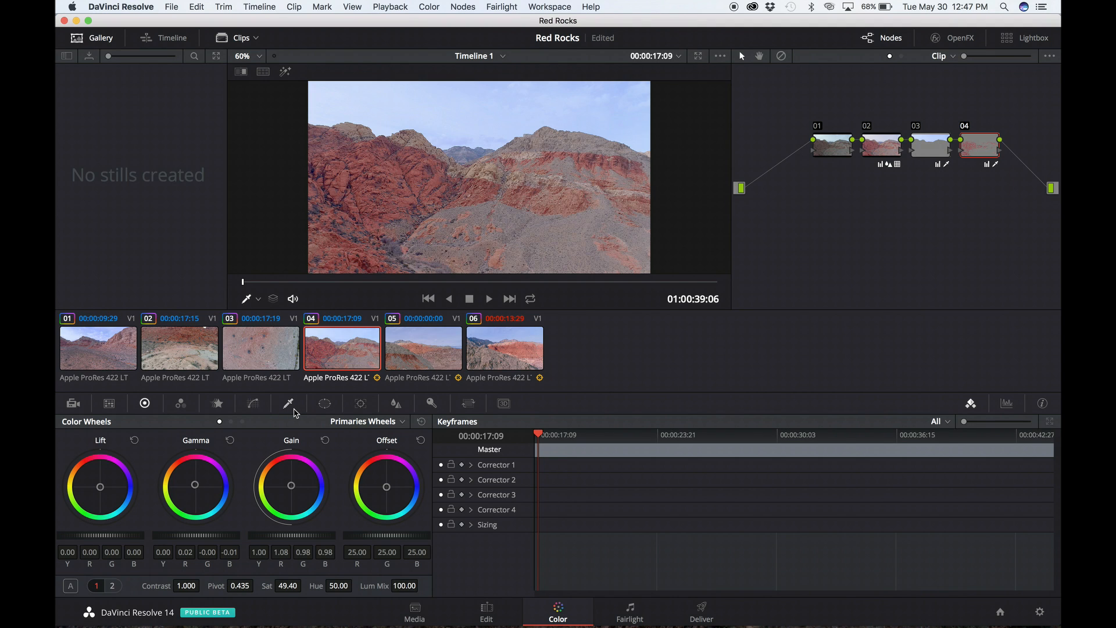
pyautogui.moveTo(289, 404)
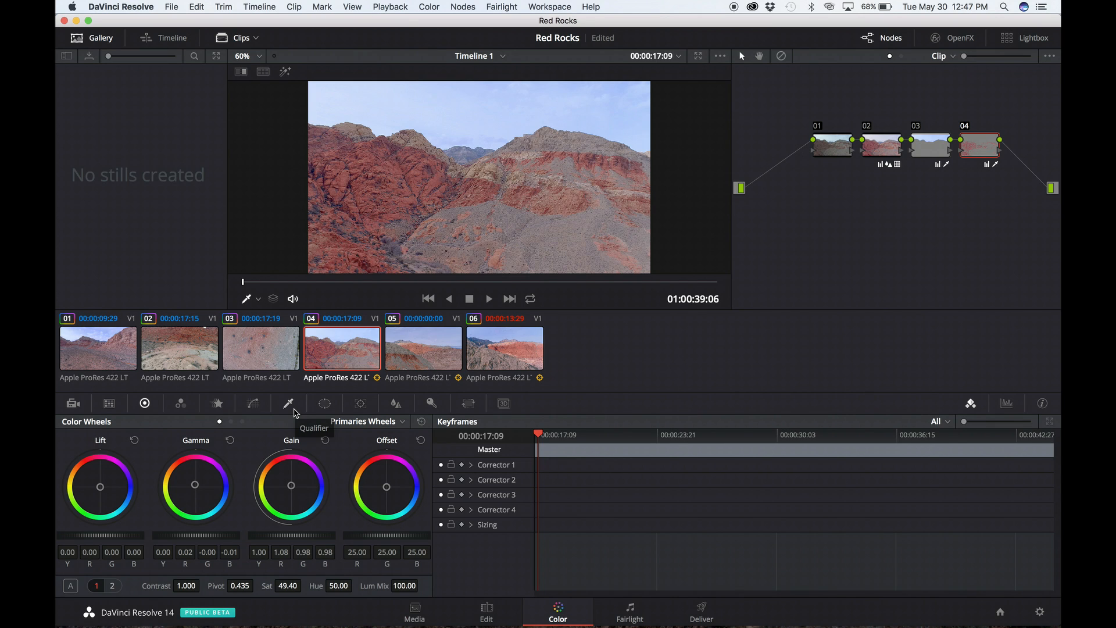
pyautogui.moveTo(414, 168)
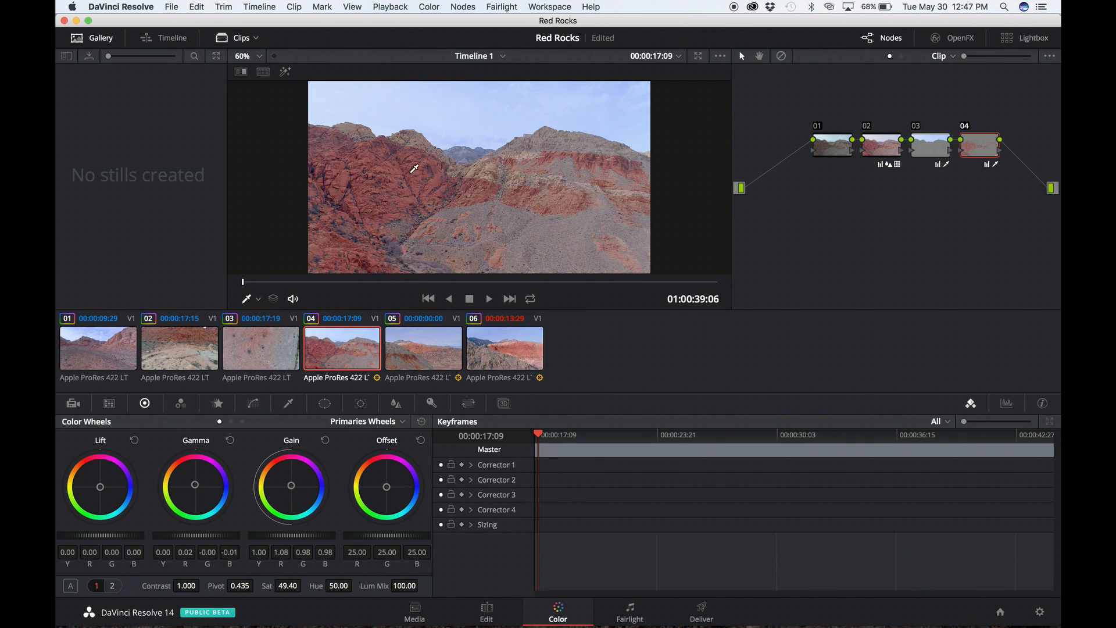
pyautogui.moveTo(467, 98)
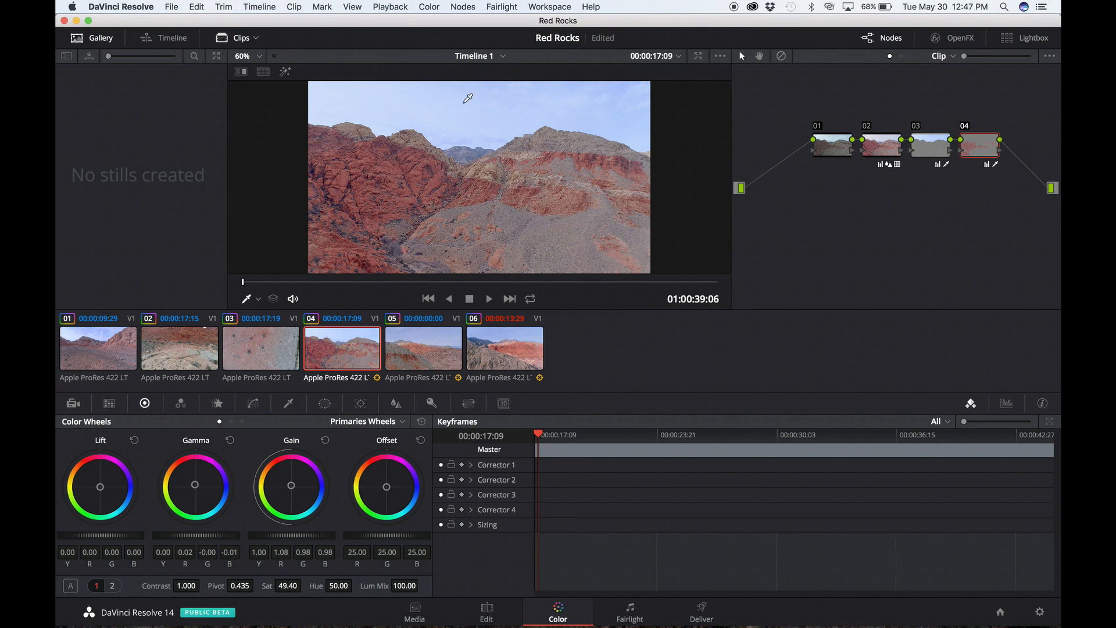
pyautogui.moveTo(514, 88)
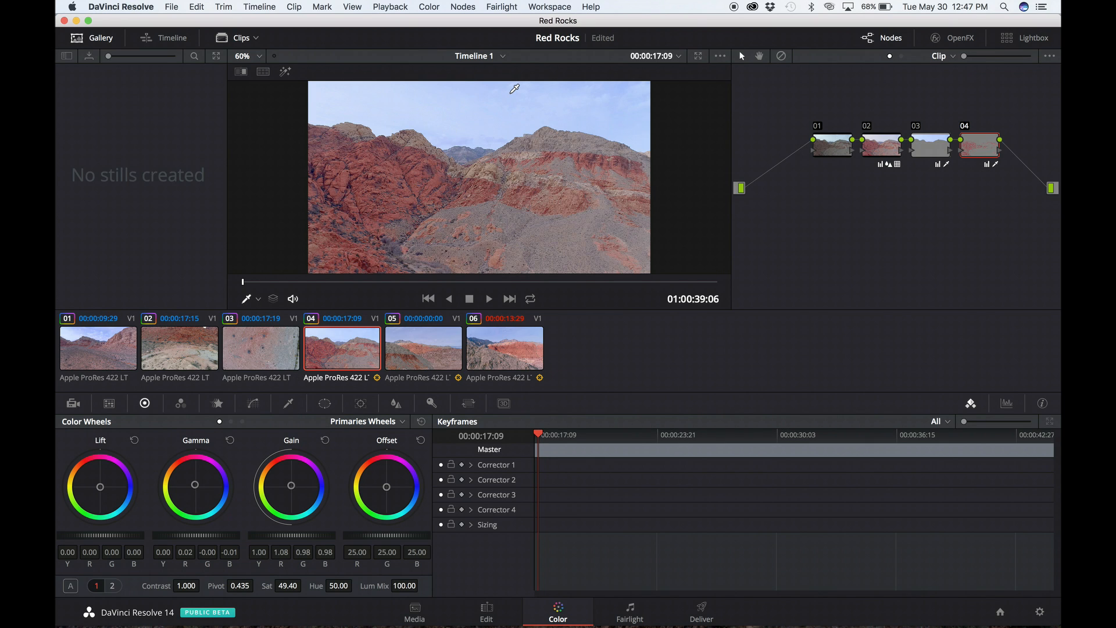
pyautogui.moveTo(329, 98)
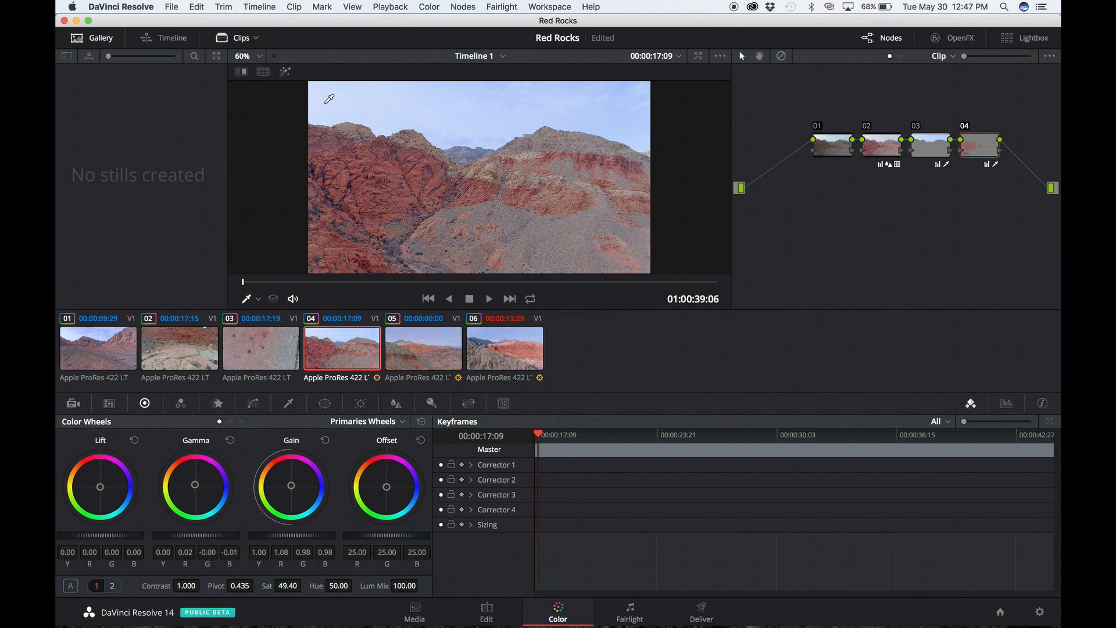
pyautogui.moveTo(354, 131)
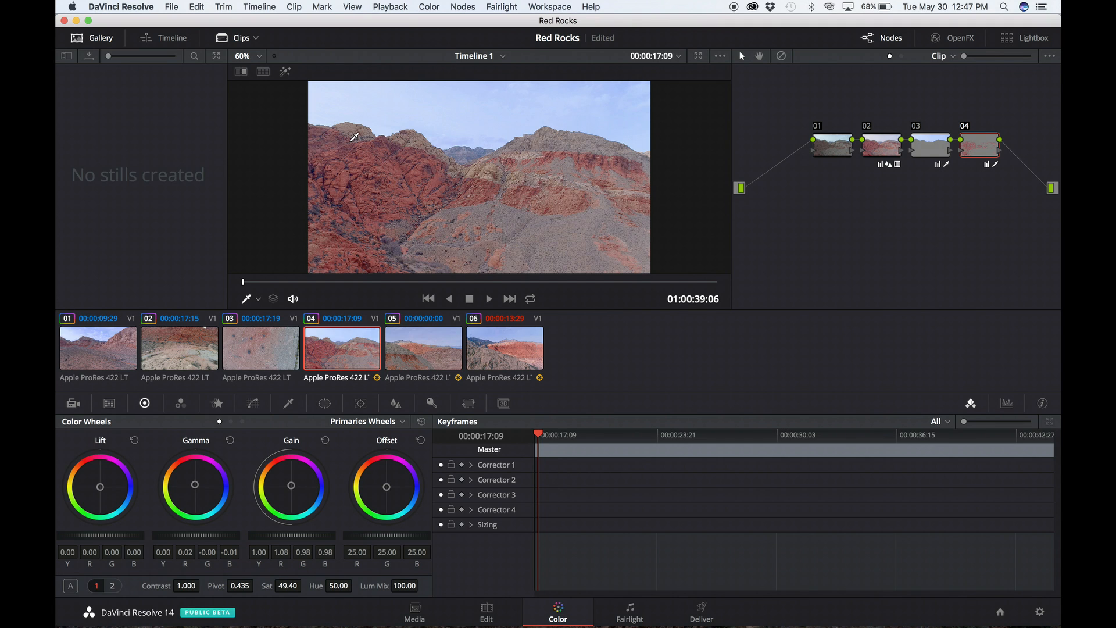
pyautogui.moveTo(421, 382)
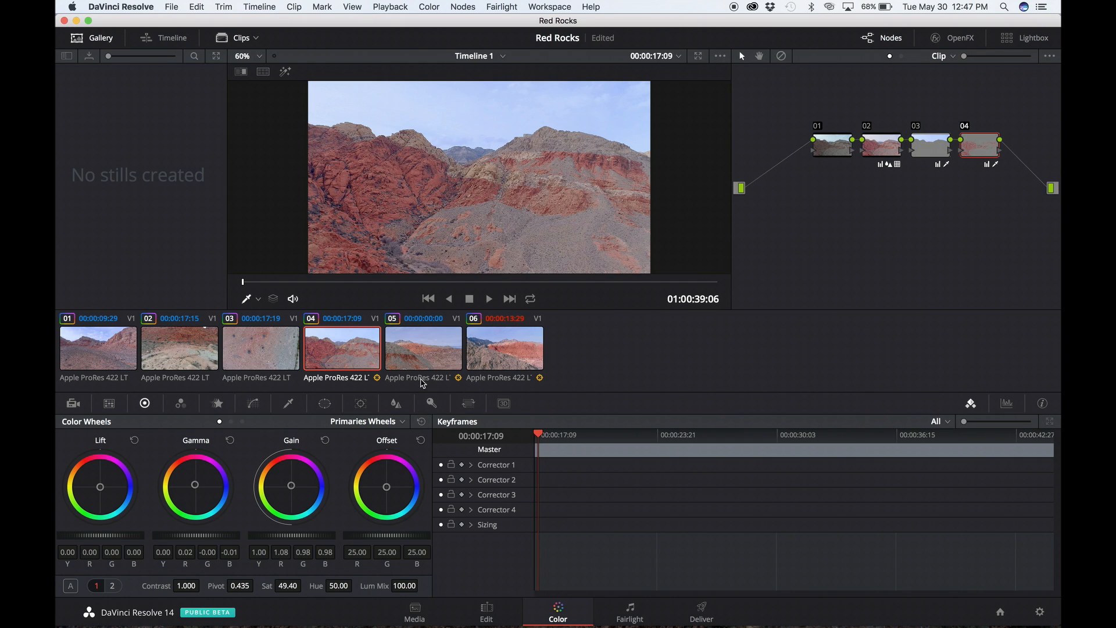
pyautogui.click(97, 347)
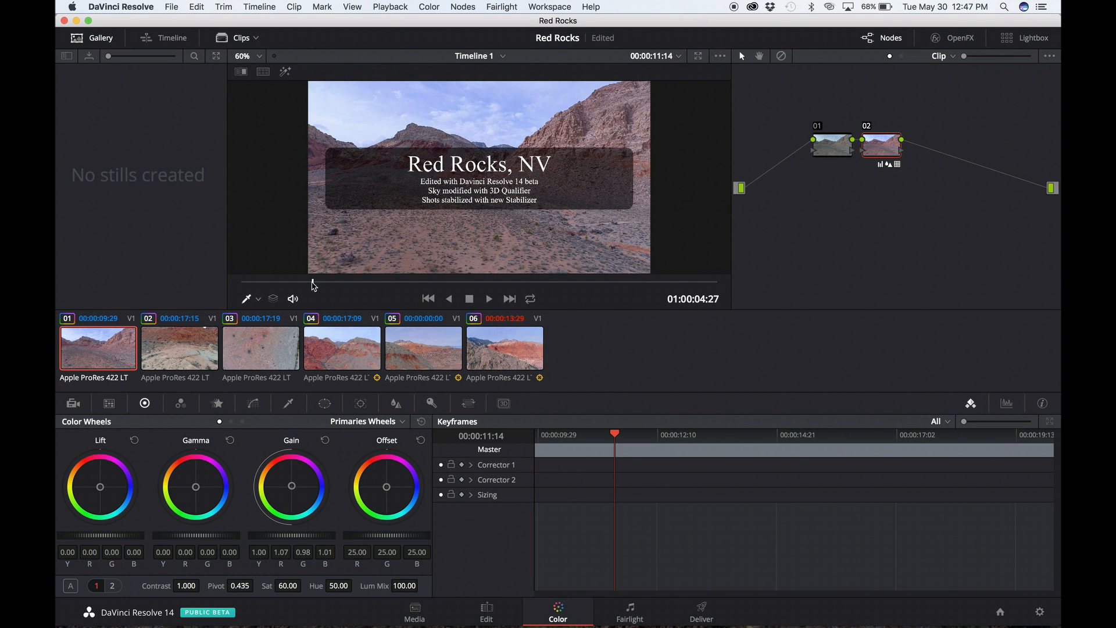
pyautogui.click(342, 347)
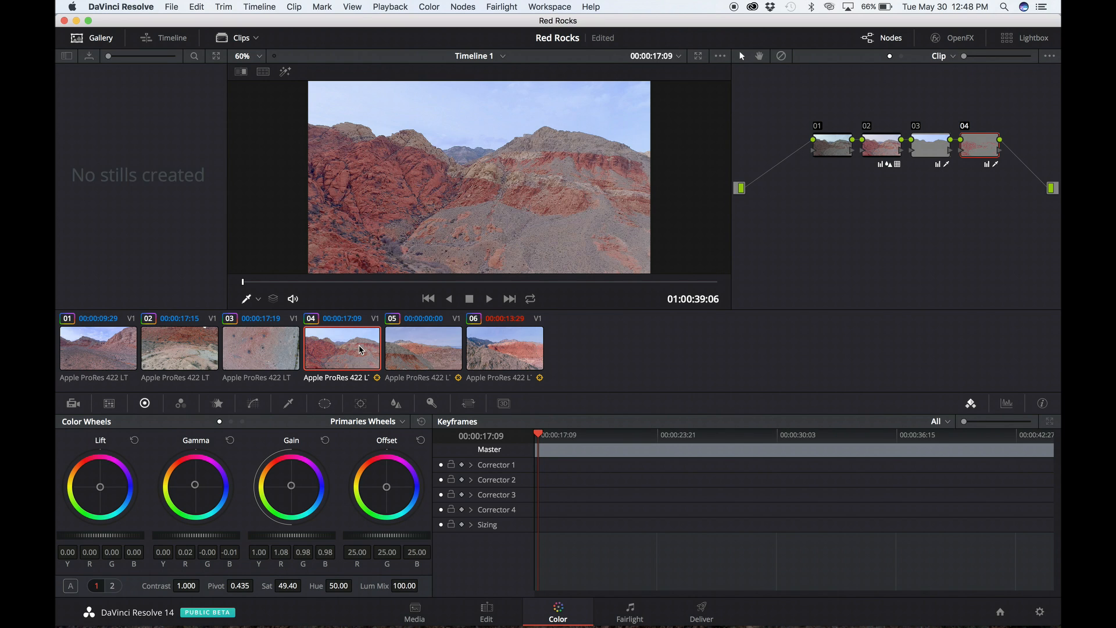
pyautogui.moveTo(483, 39)
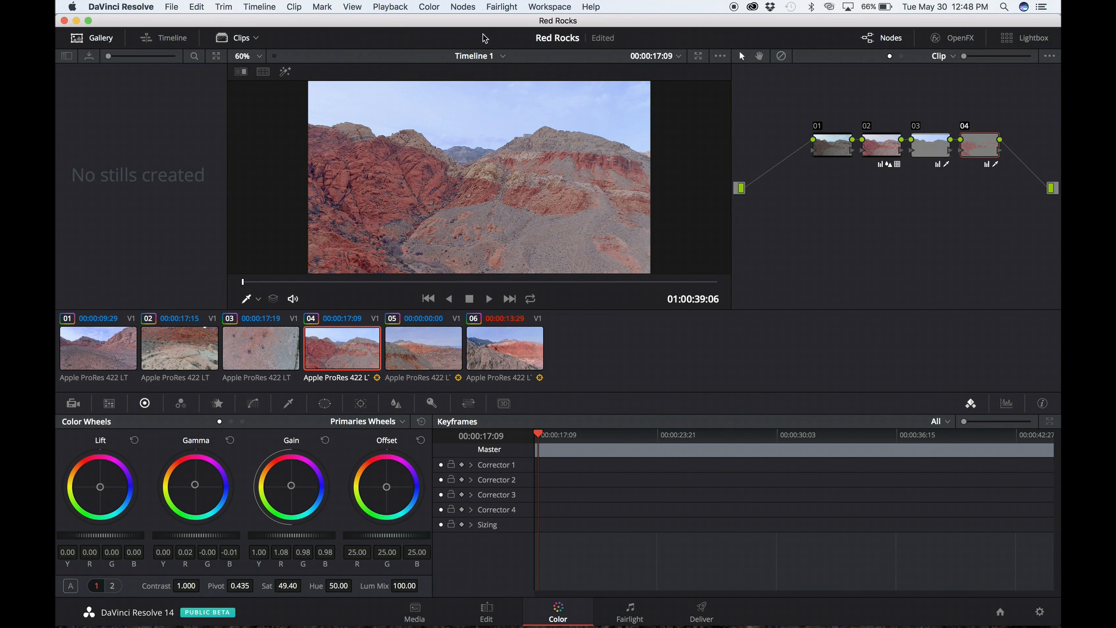